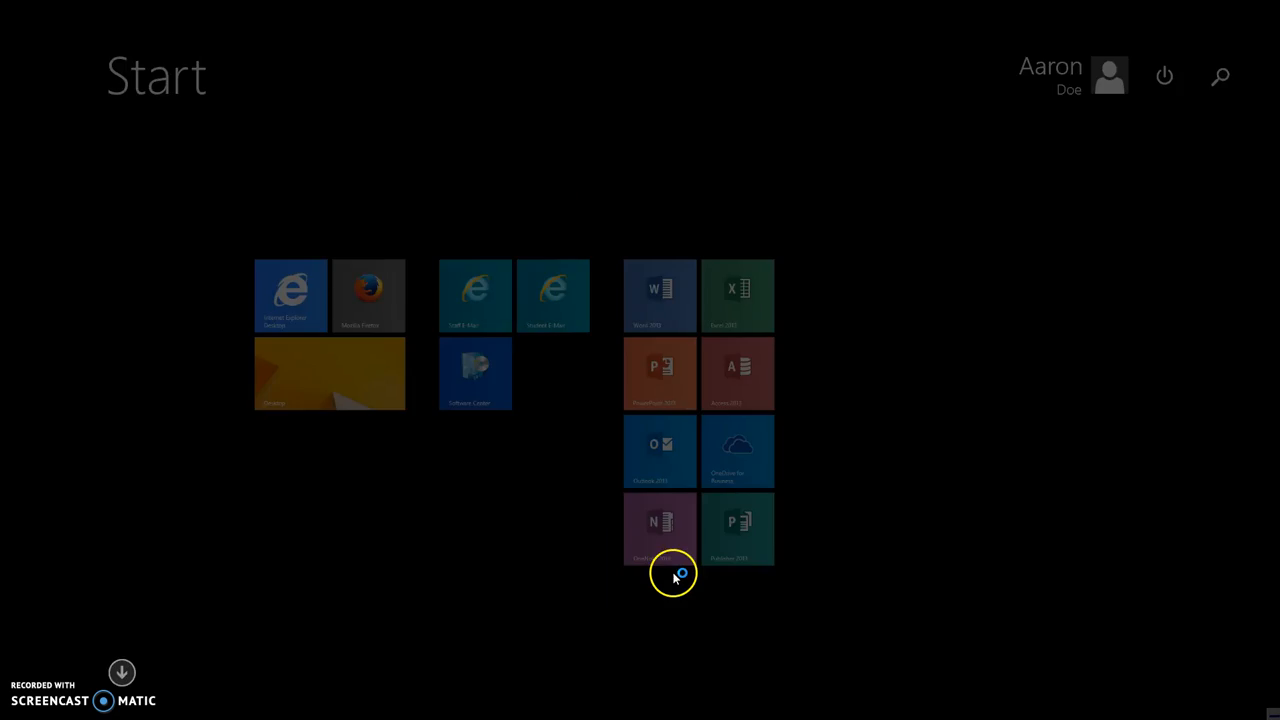
# - Launch OneNote 2013 from the Start screen to open the 8th Grade Tech Design notebook
pyautogui.click(658, 528)
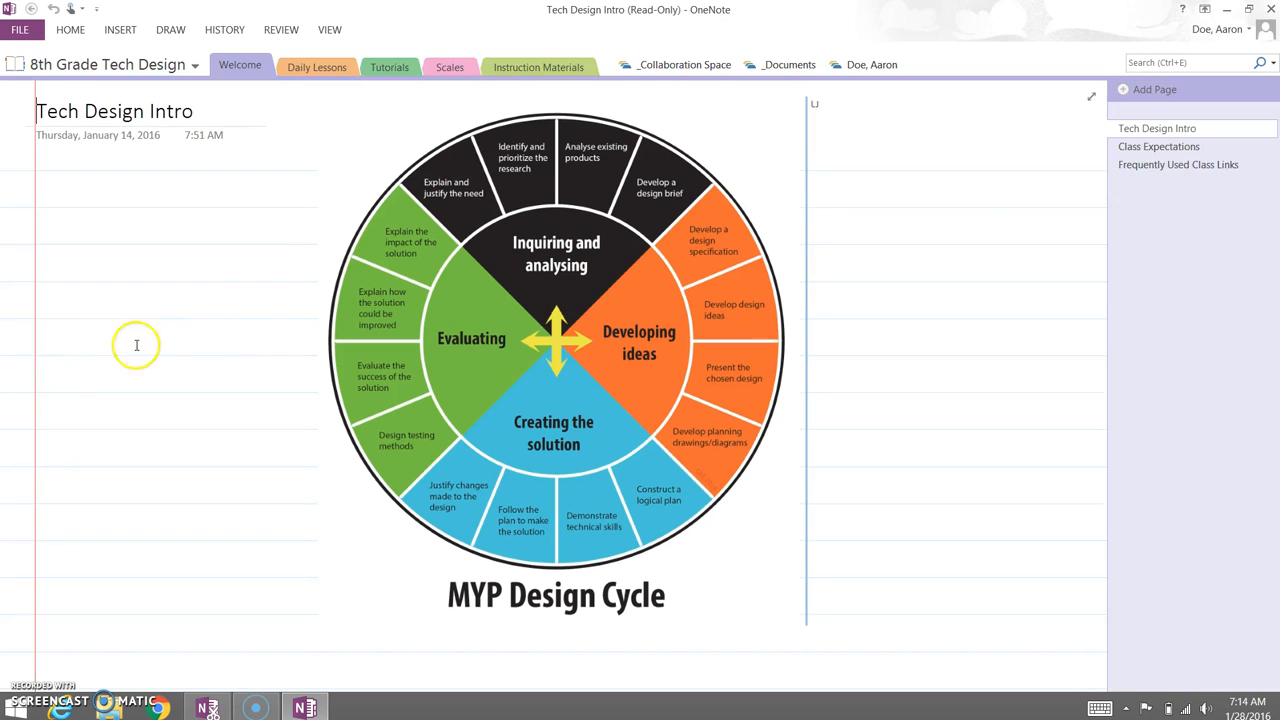
pyautogui.moveTo(253, 120)
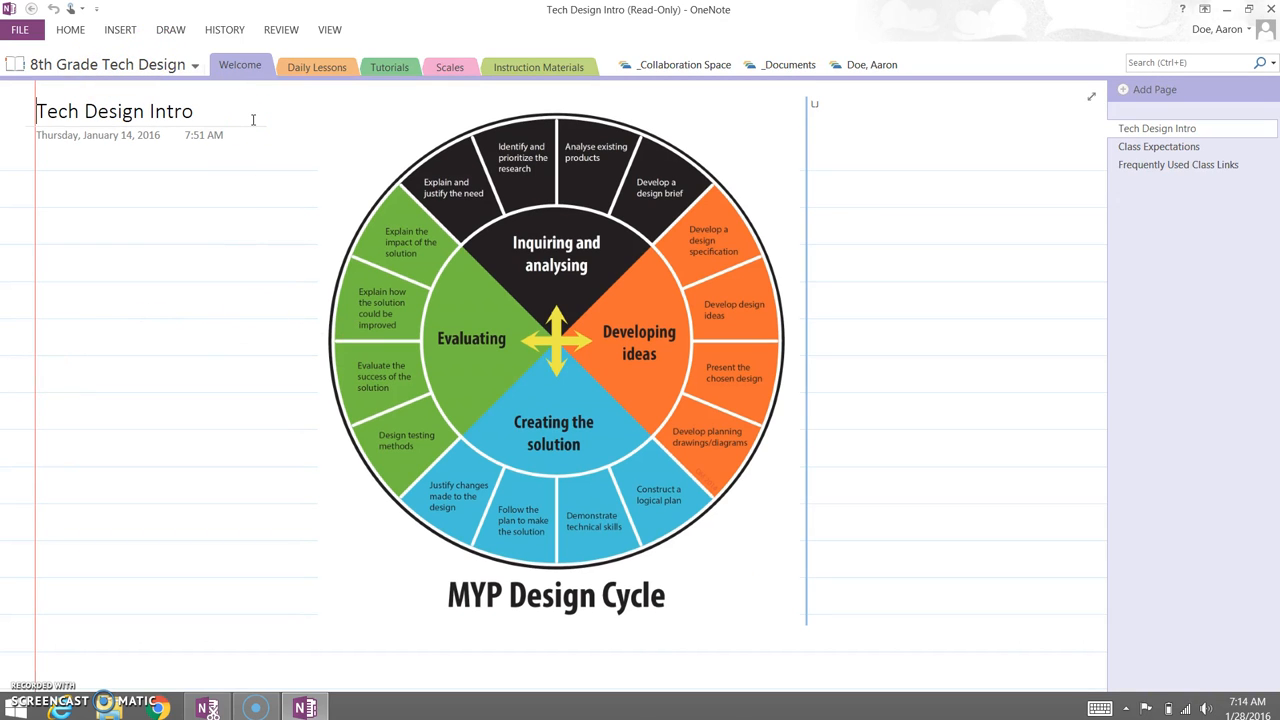
pyautogui.moveTo(288, 236)
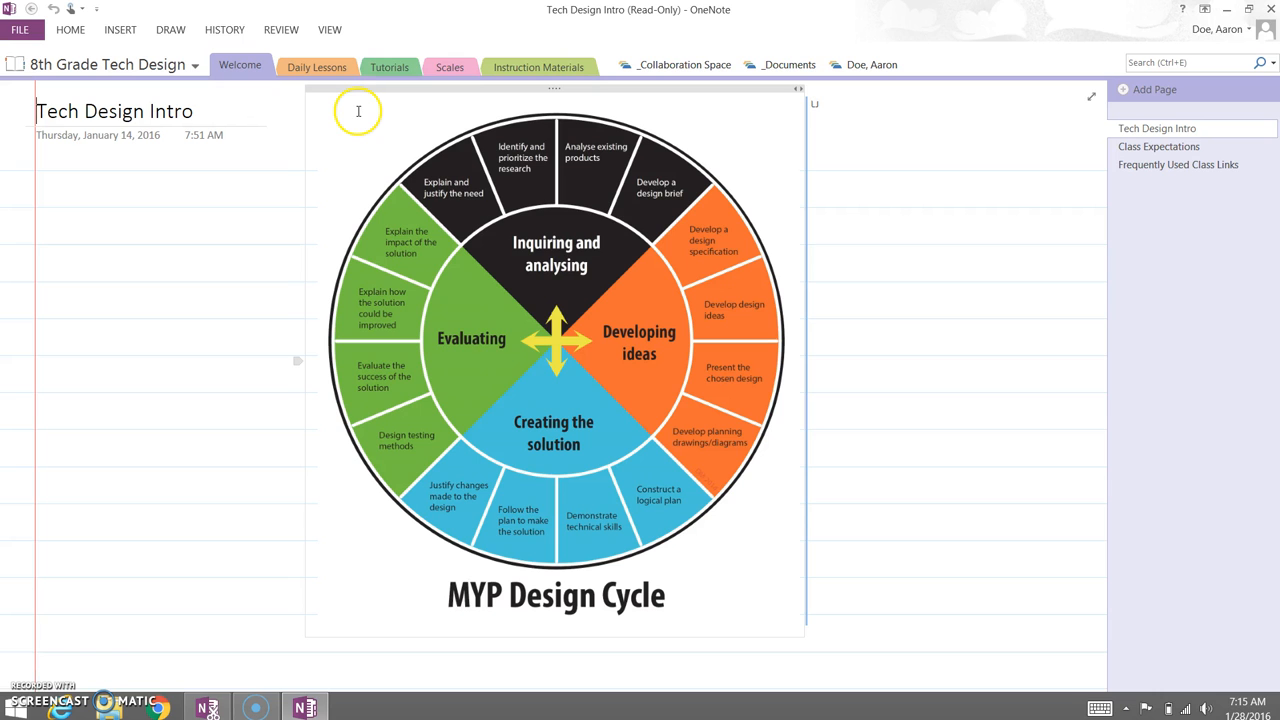
pyautogui.moveTo(317, 67)
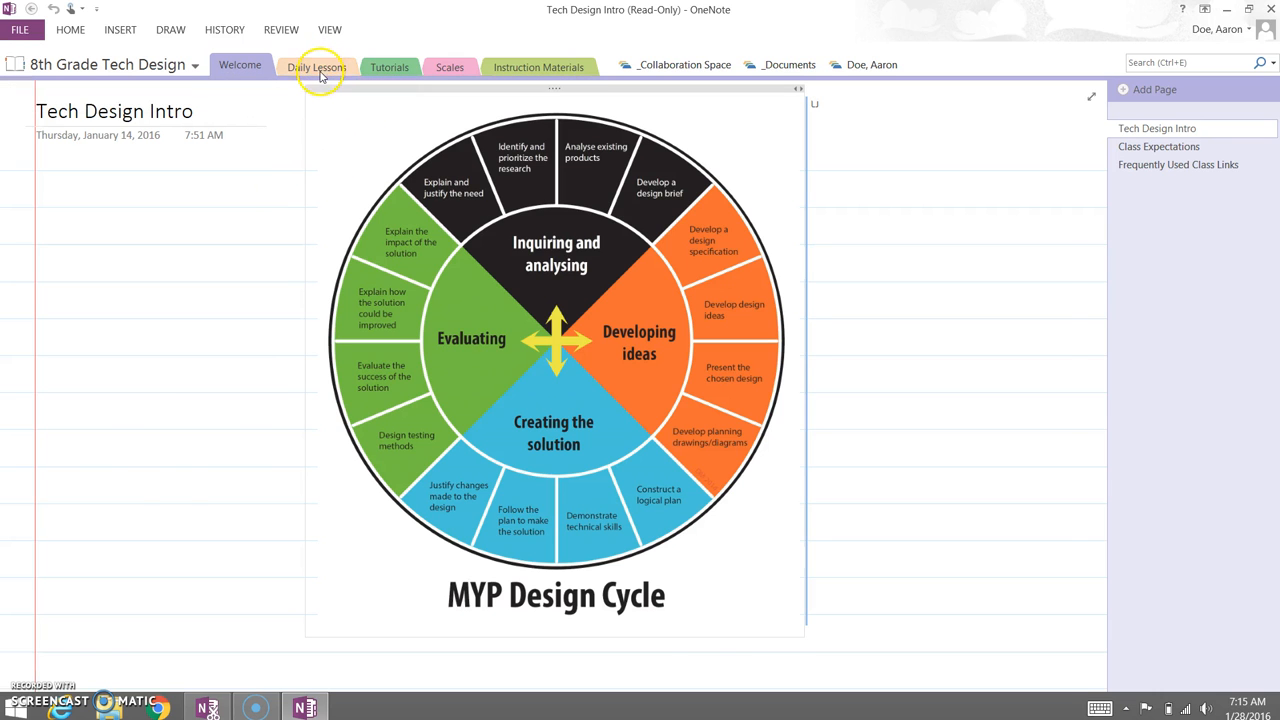
# - Go to the Daily Lessons section and its Day 4 (Jan 27-28): Design Cycle Continued page
pyautogui.click(317, 66)
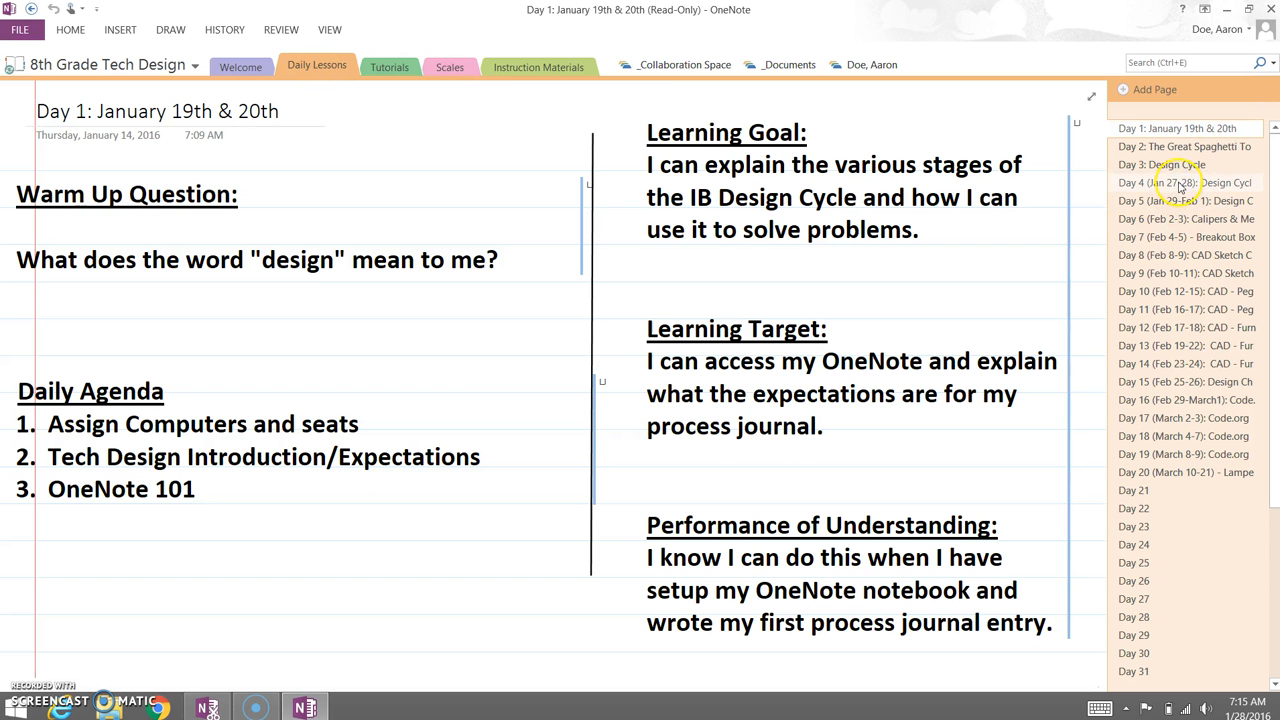
pyautogui.click(1185, 182)
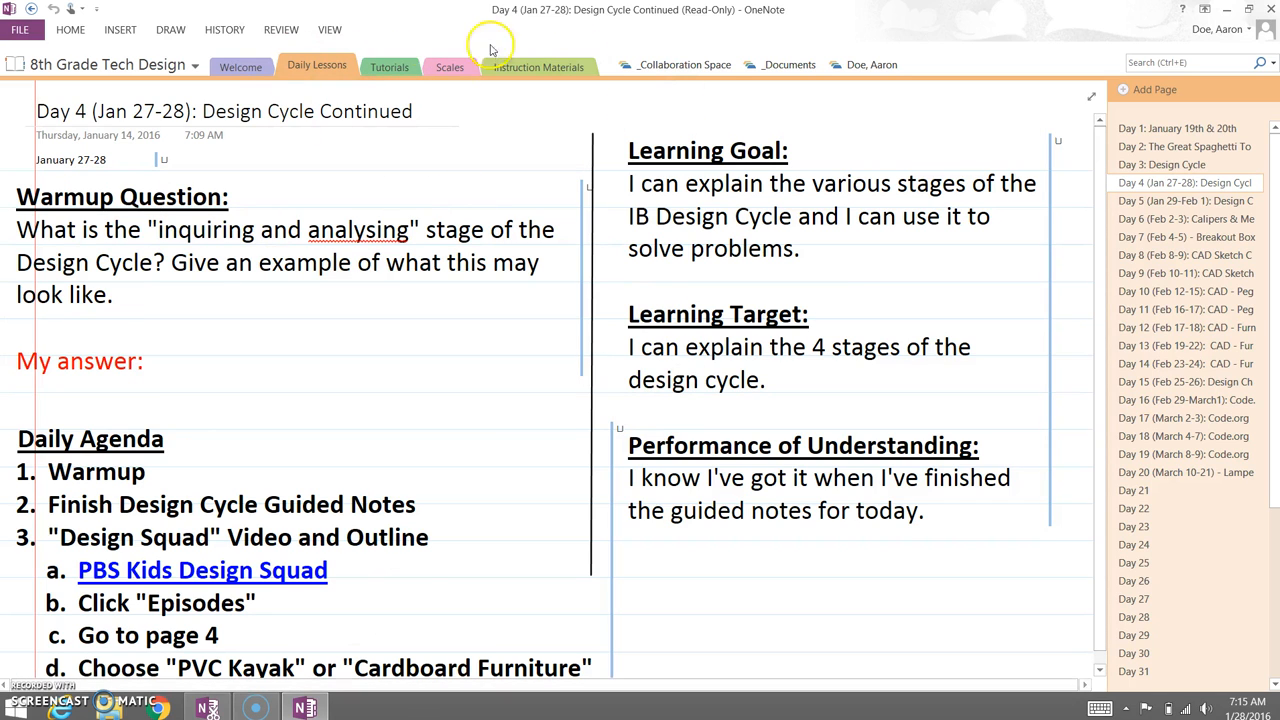
pyautogui.moveTo(134, 82)
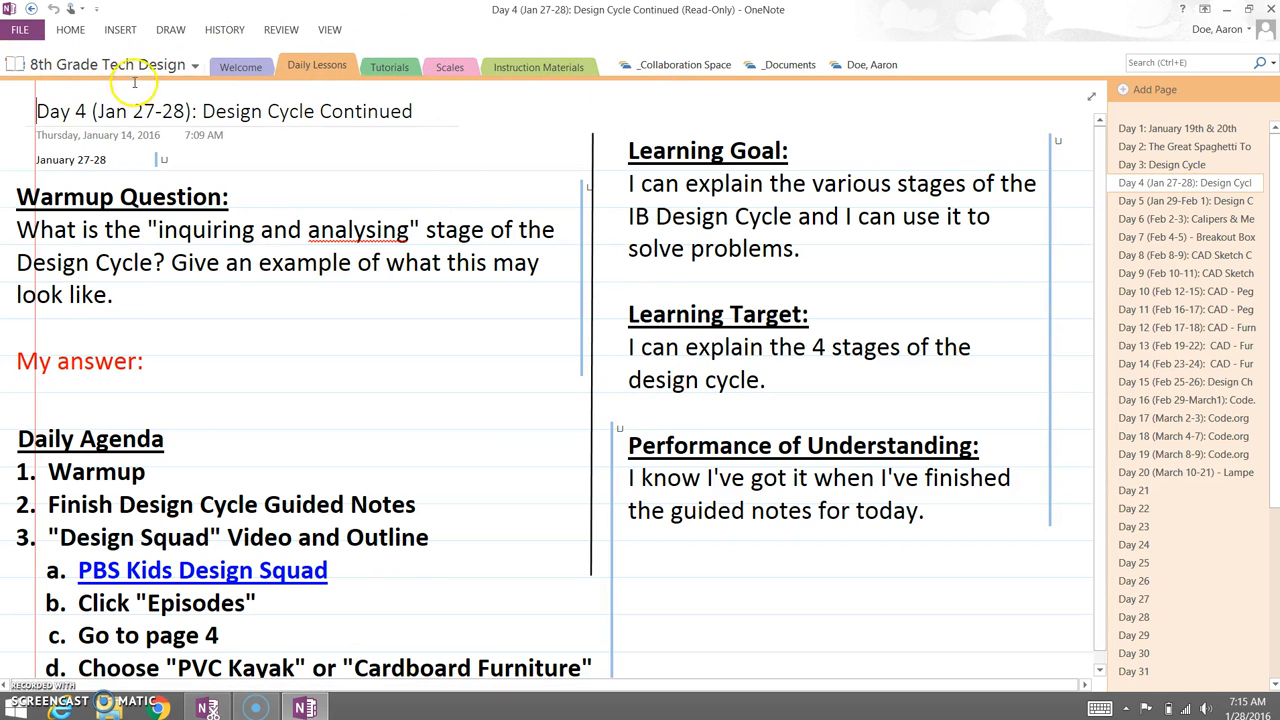
pyautogui.moveTo(545, 88)
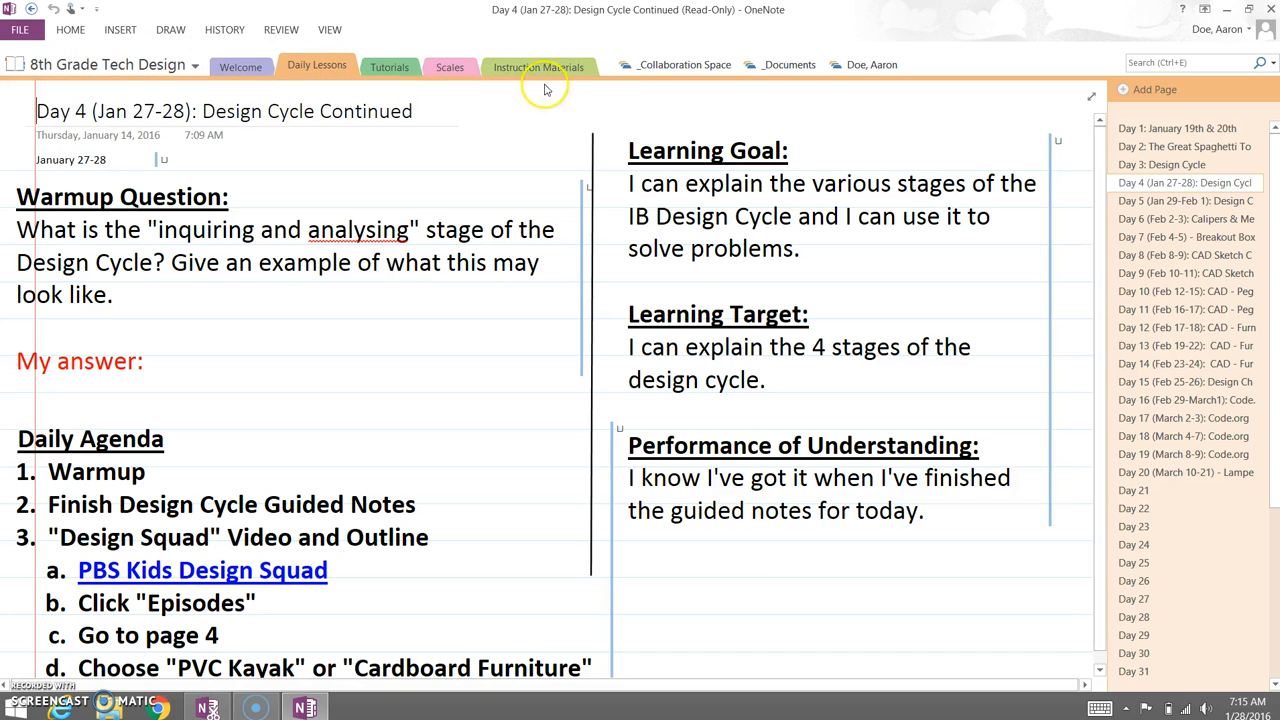
pyautogui.moveTo(748, 89)
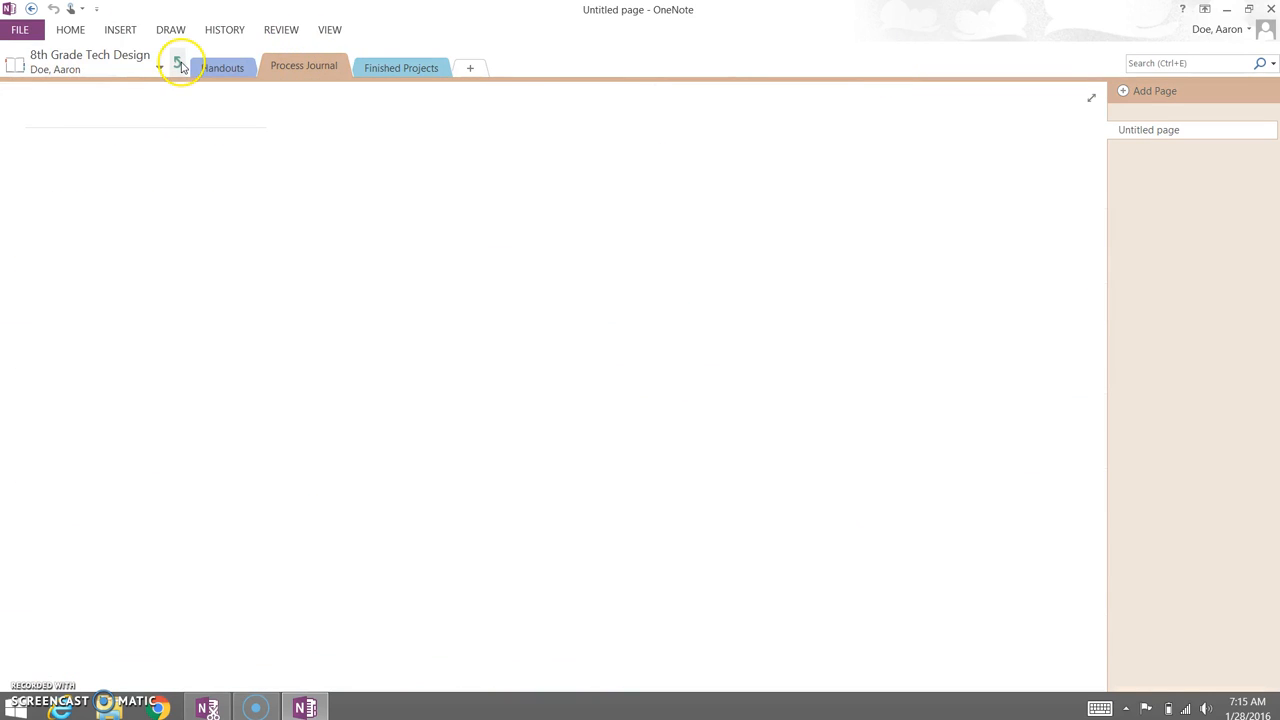
# - Return to the Daily Lessons Day 4 (Jan 27-28) lesson page
pyautogui.click(178, 67)
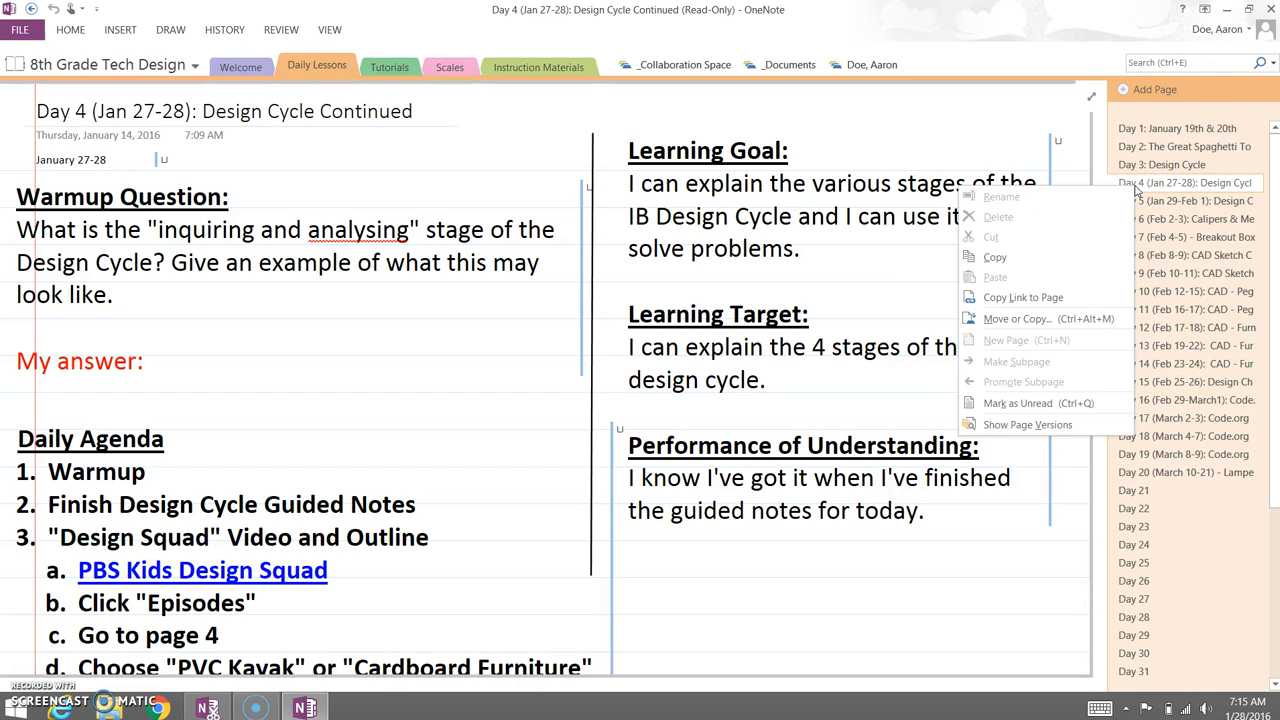
pyautogui.moveTo(1017, 318)
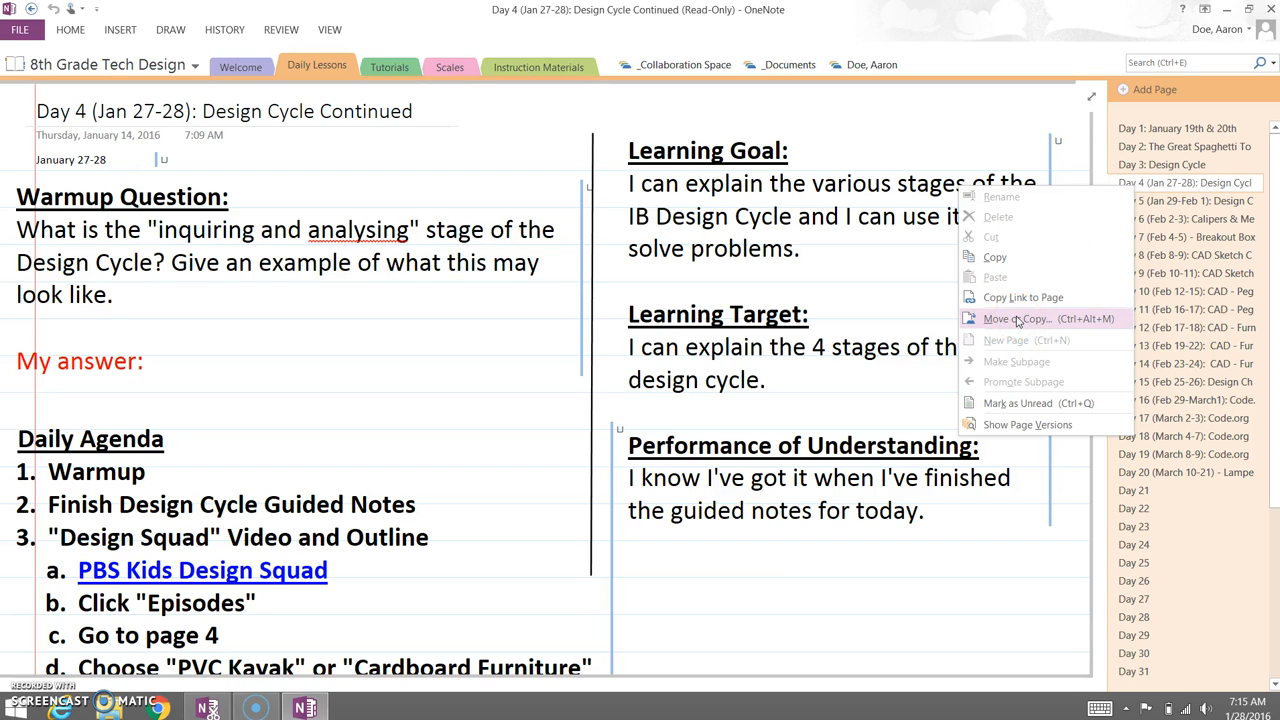
# - Copy the Day 4 page to Process Journal in the student's section group
pyautogui.click(1016, 318)
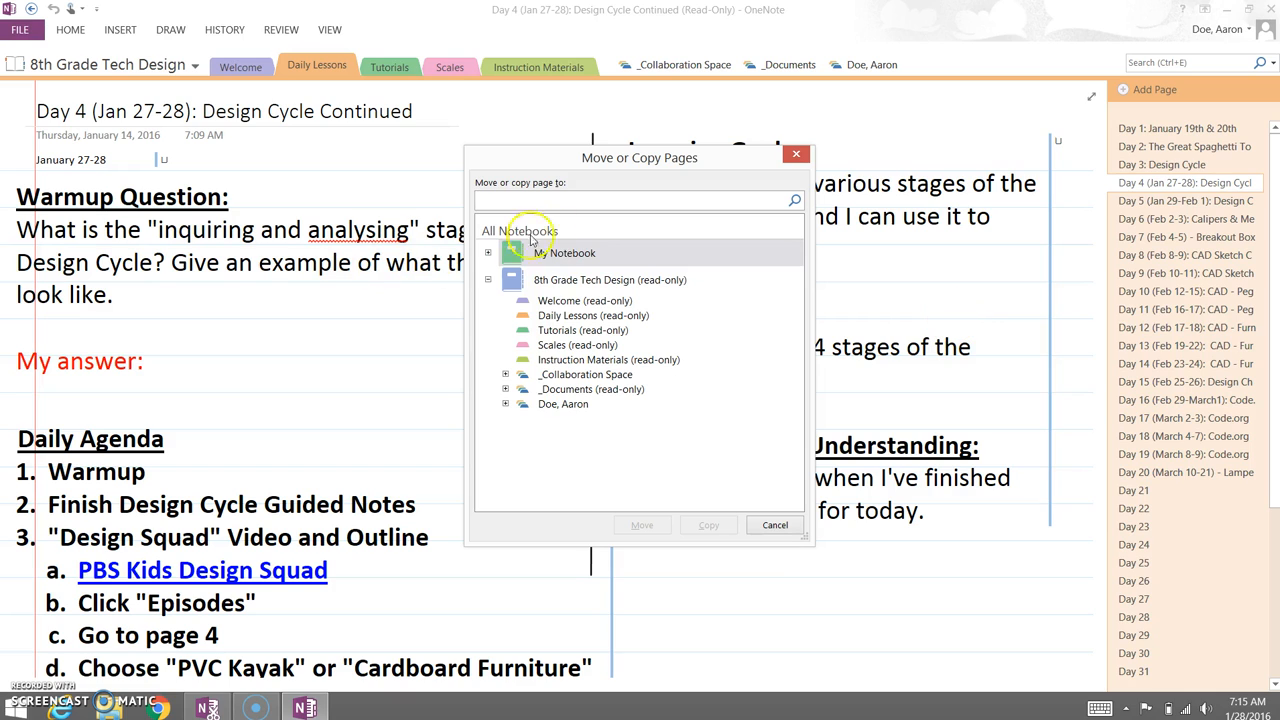
pyautogui.moveTo(512, 428)
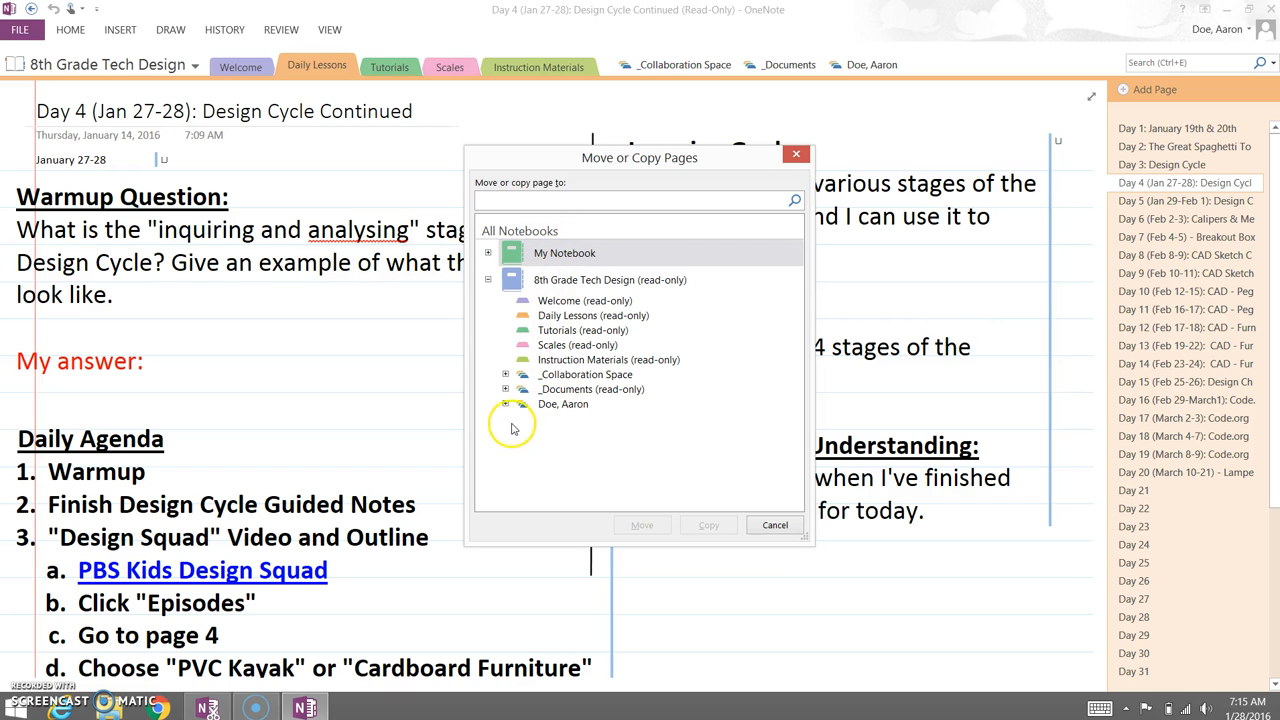
pyautogui.moveTo(575, 428)
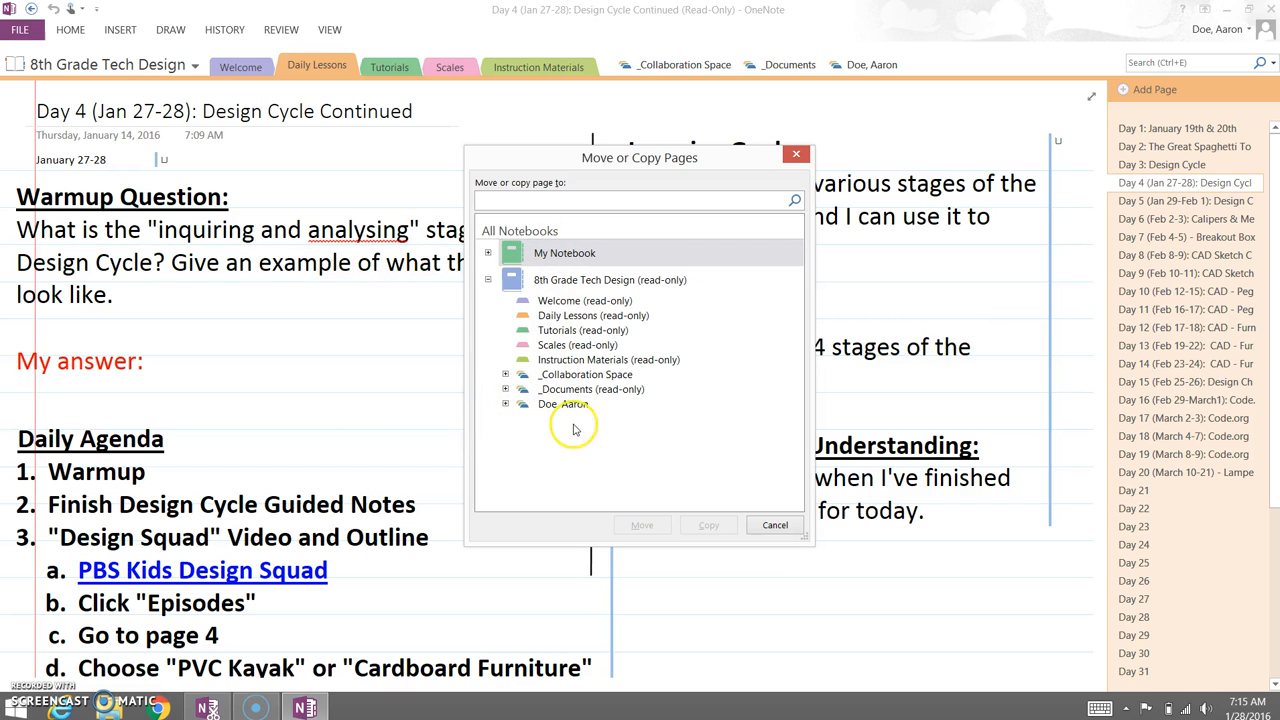
pyautogui.moveTo(520, 420)
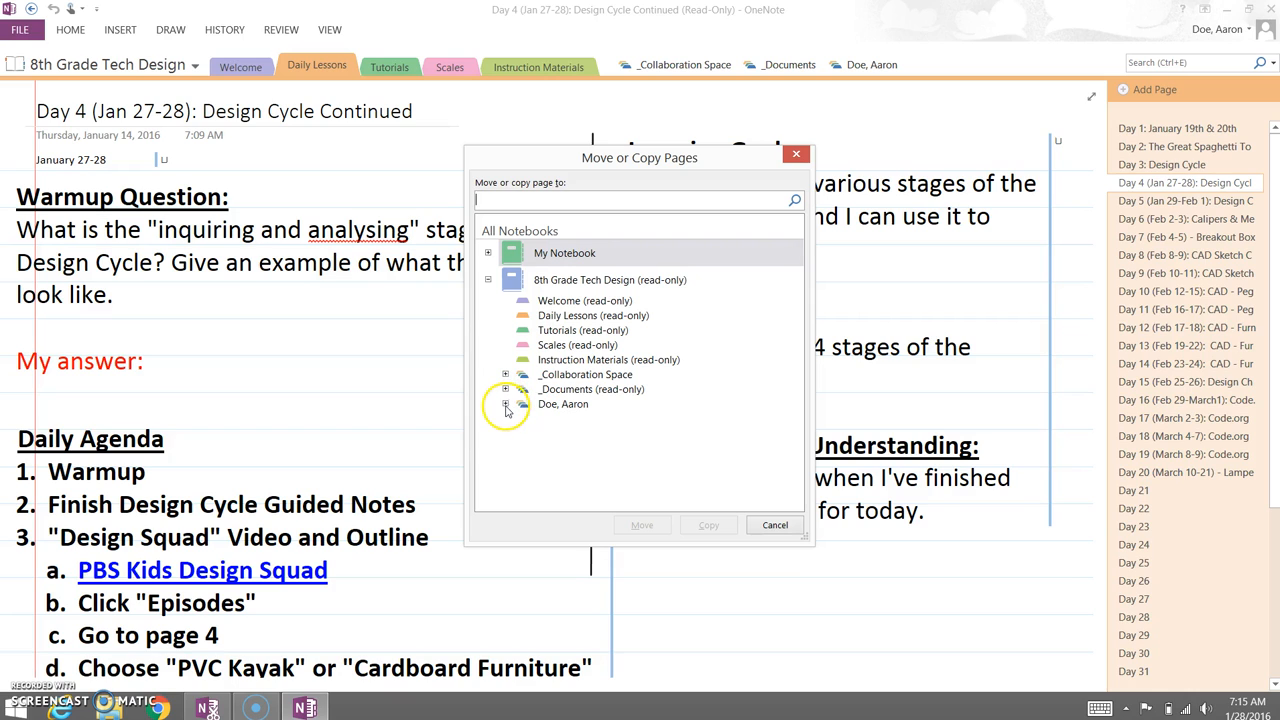
pyautogui.click(506, 404)
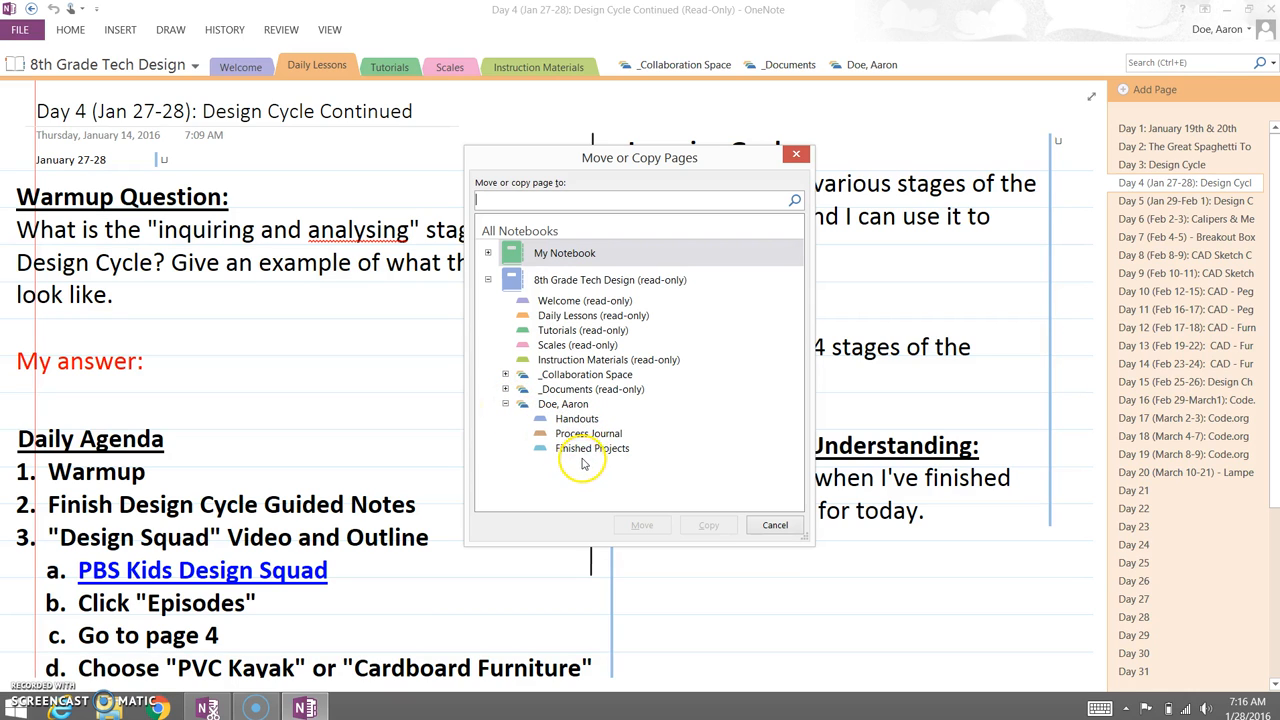
pyautogui.moveTo(562, 475)
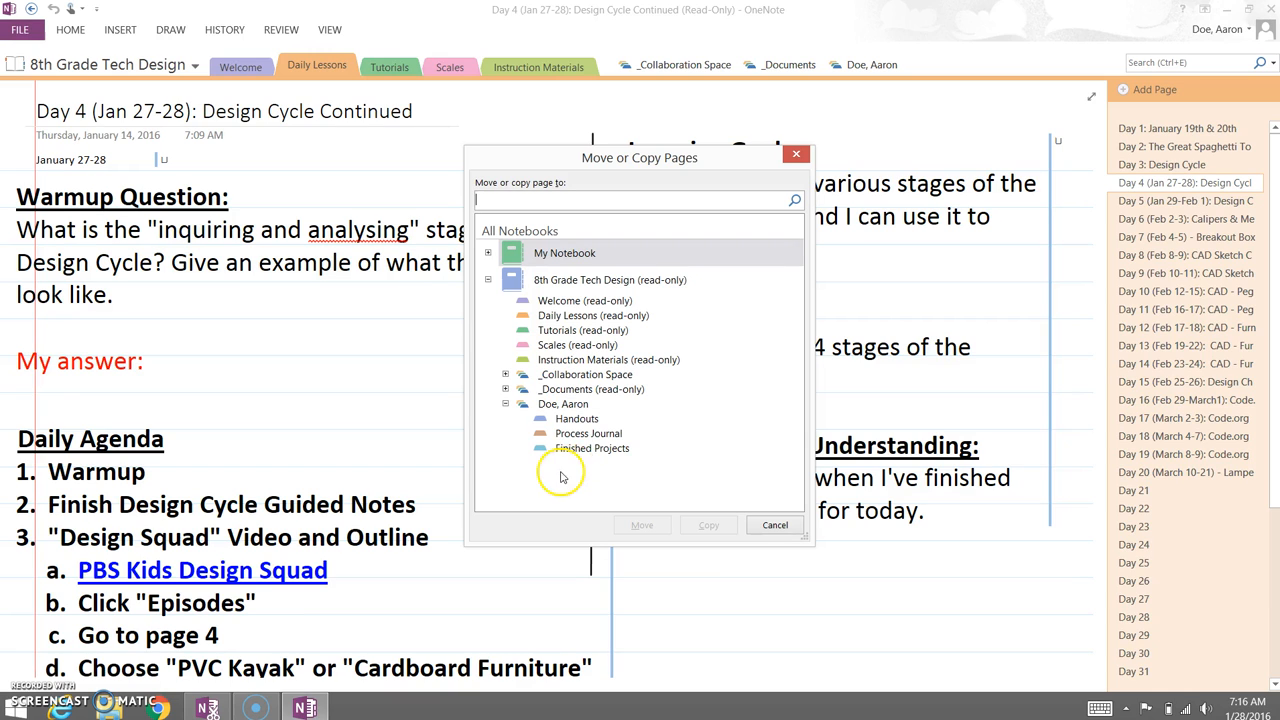
pyautogui.click(588, 433)
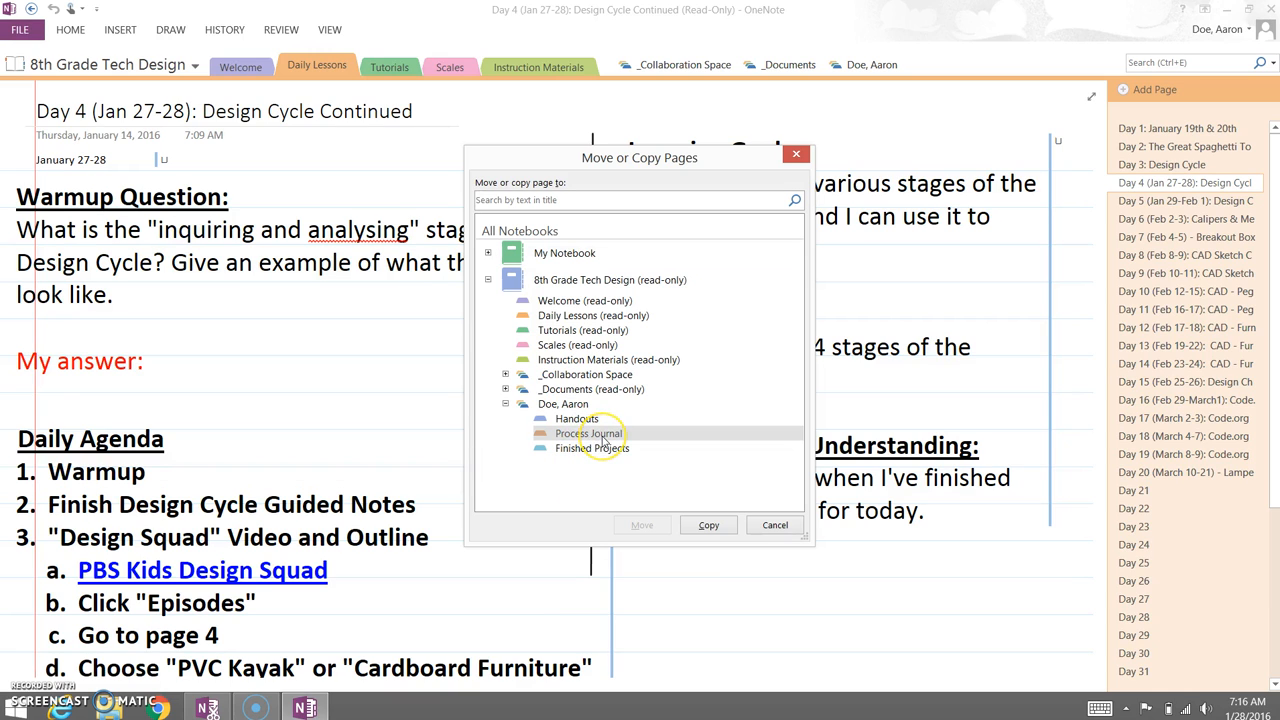
pyautogui.moveTo(708, 525)
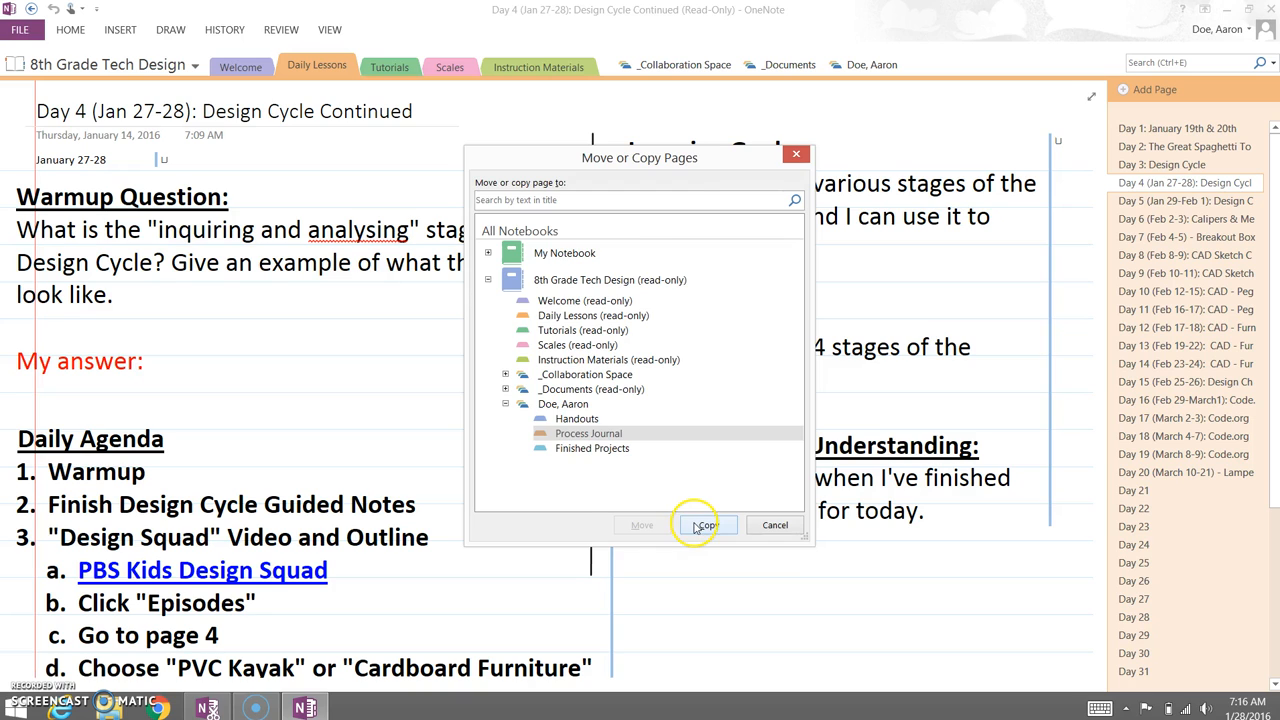
pyautogui.click(707, 525)
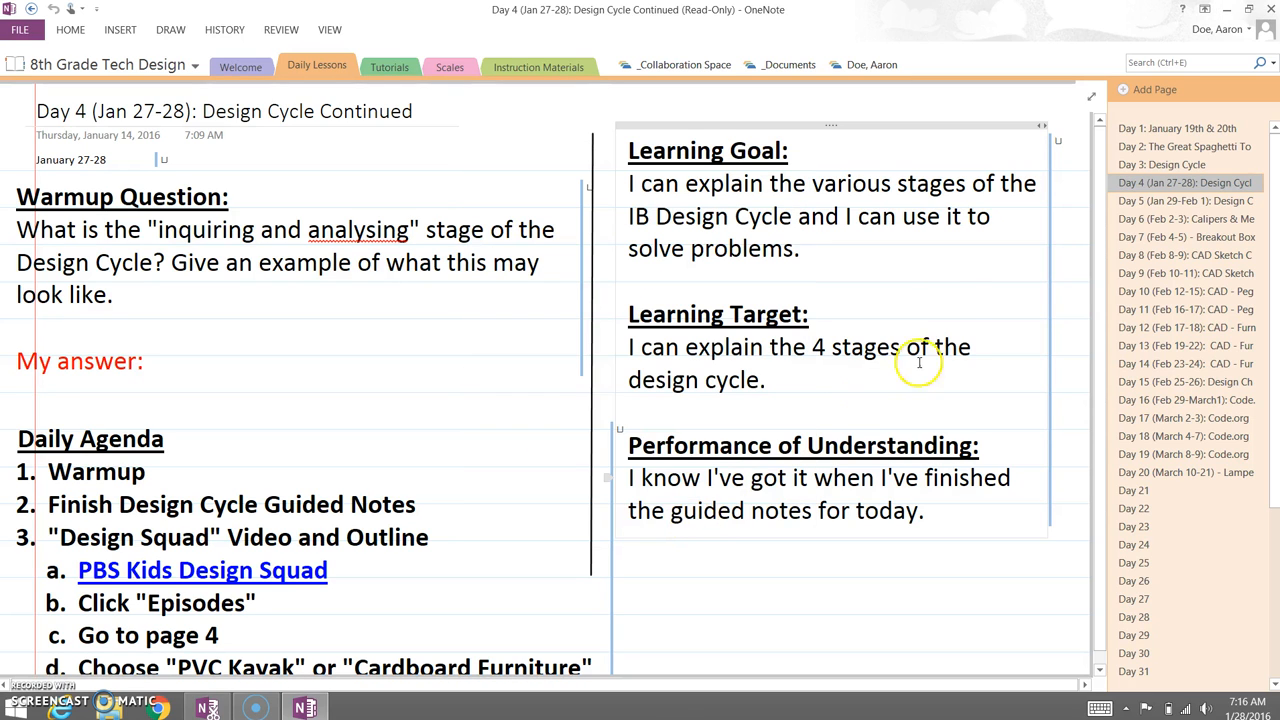
pyautogui.moveTo(951, 299)
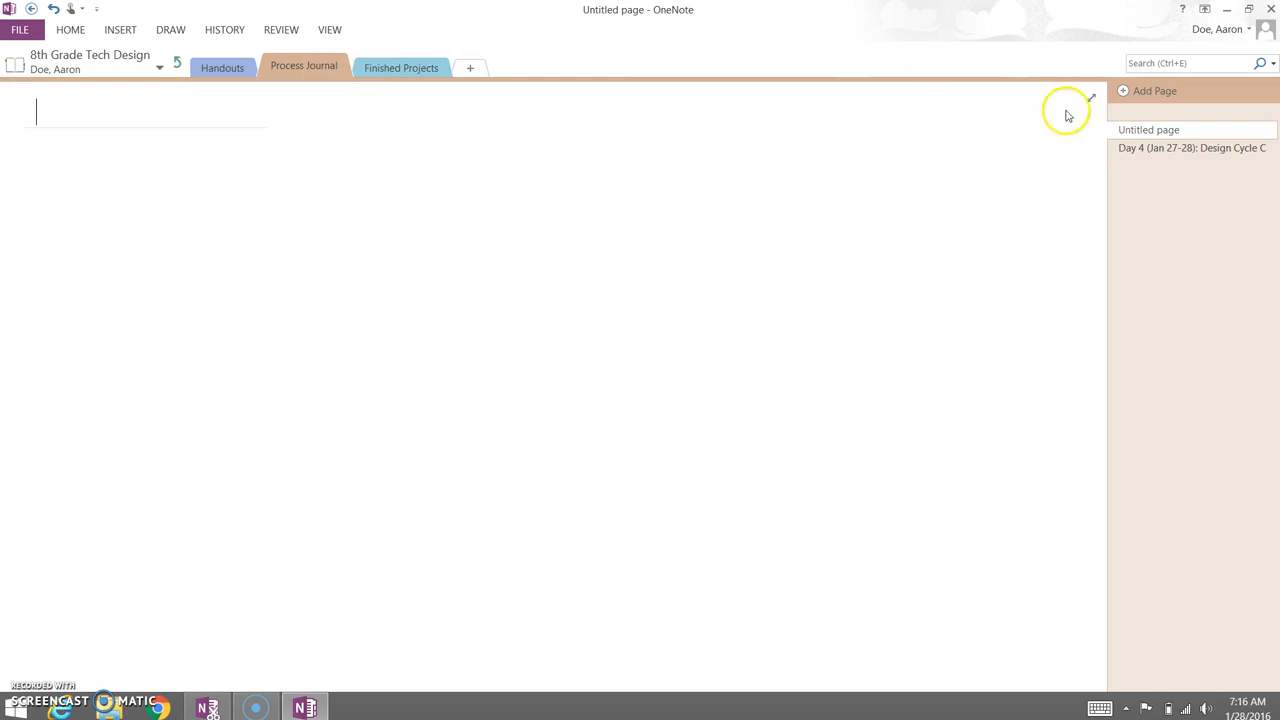
pyautogui.click(1191, 148)
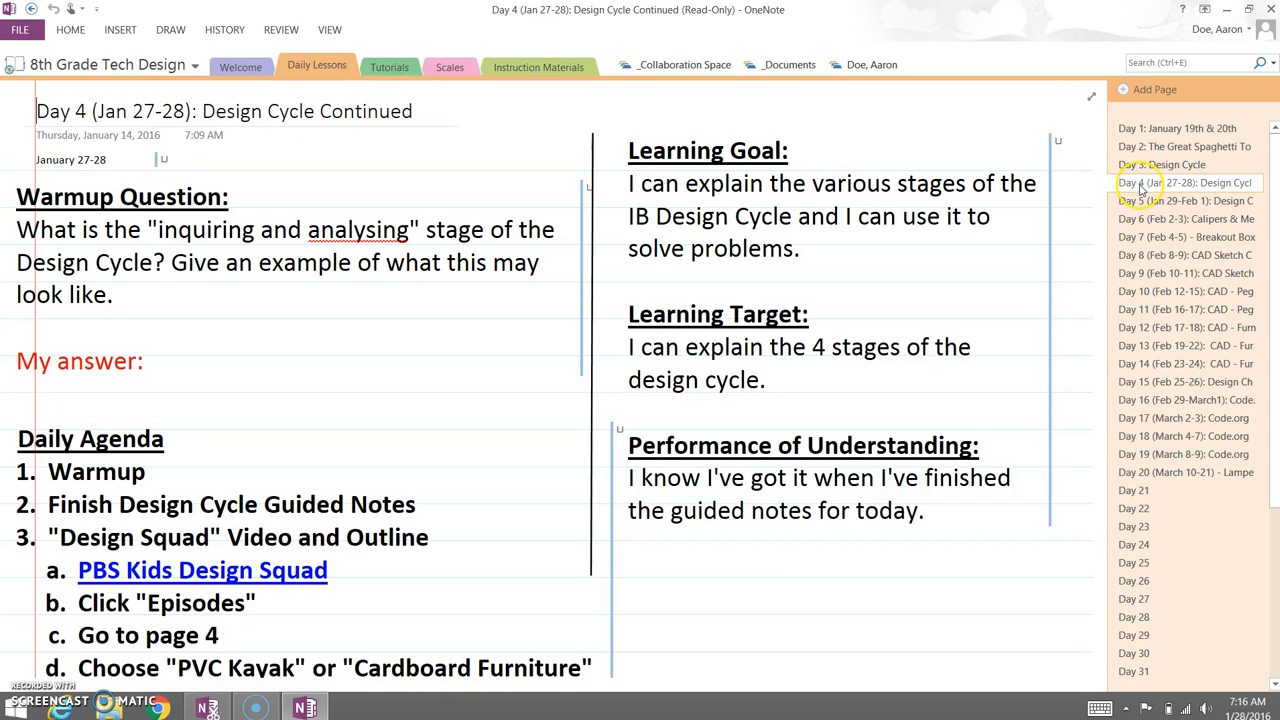
# - Copy the Day 4 page into Process Journal again, then view the student's sections
pyautogui.rightClick(1190, 182)
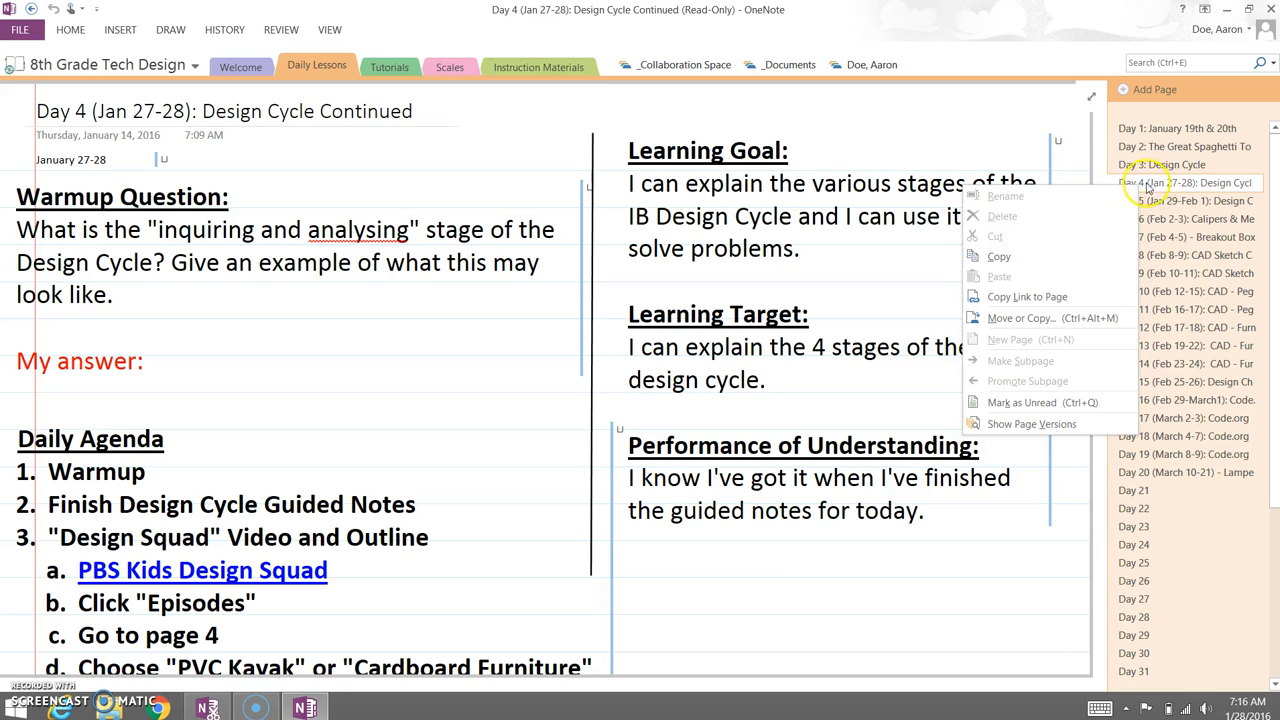
pyautogui.click(1021, 317)
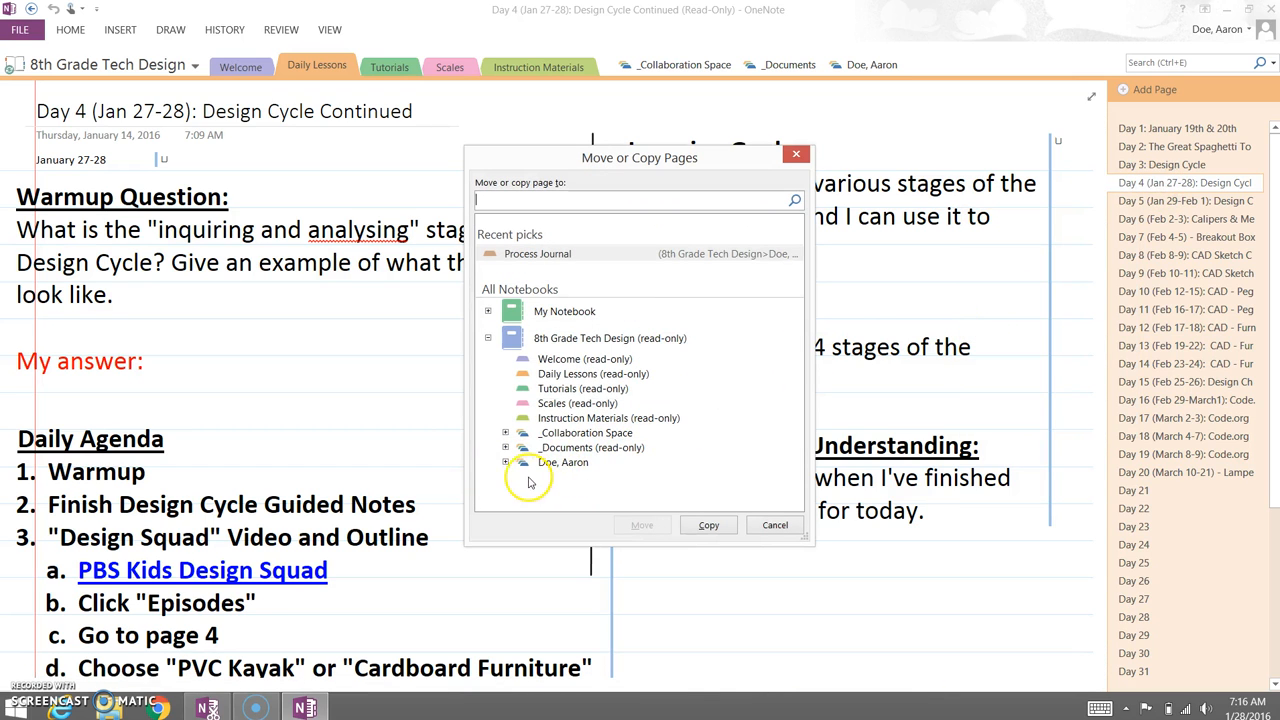
pyautogui.click(506, 462)
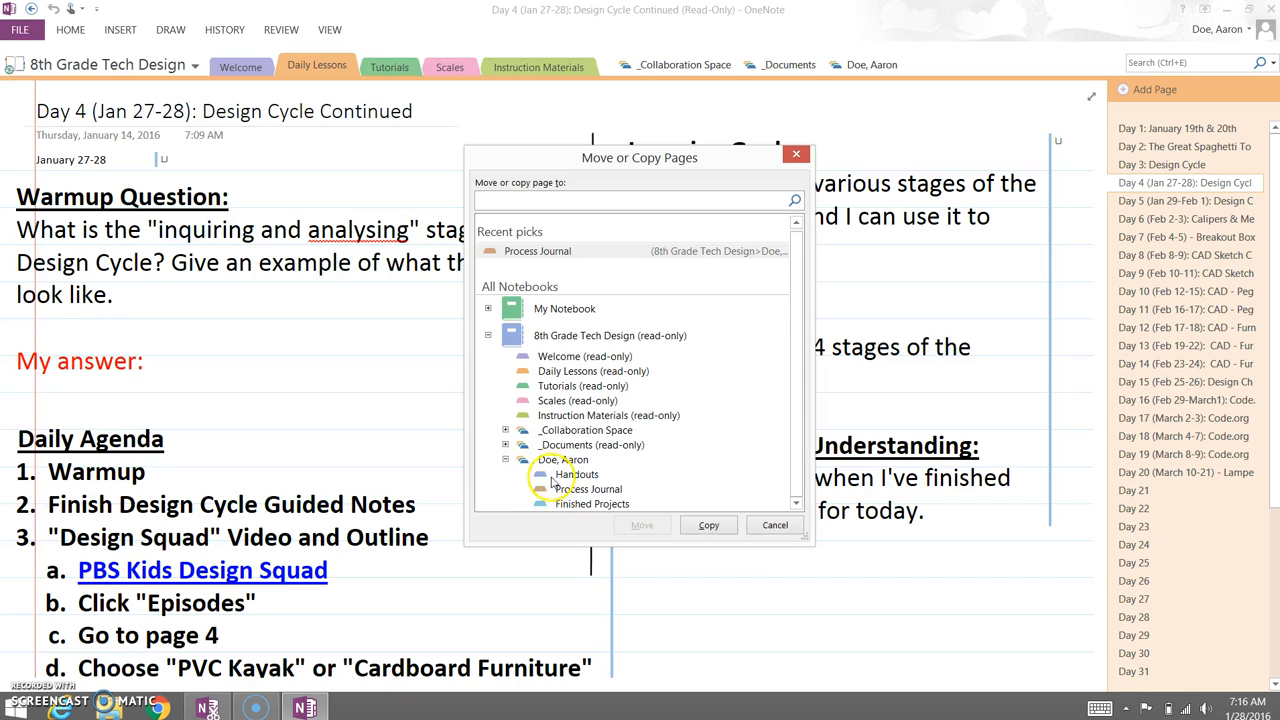
pyautogui.click(588, 489)
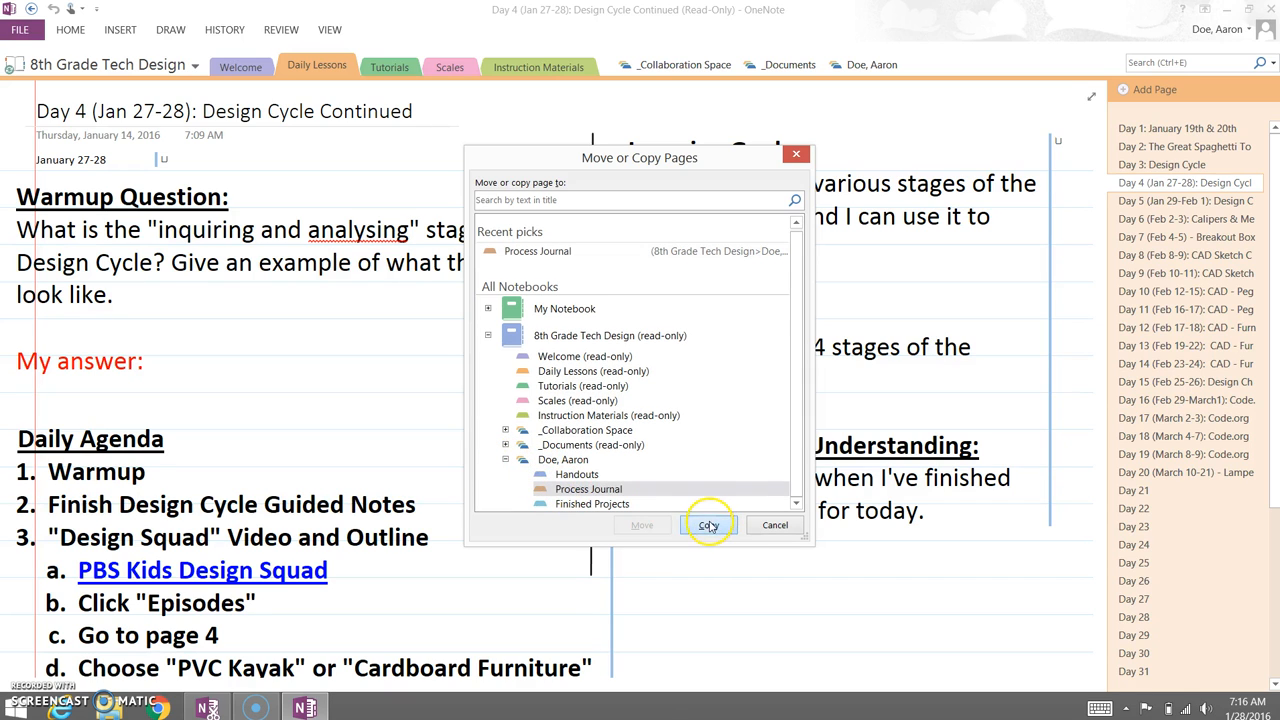
pyautogui.click(709, 525)
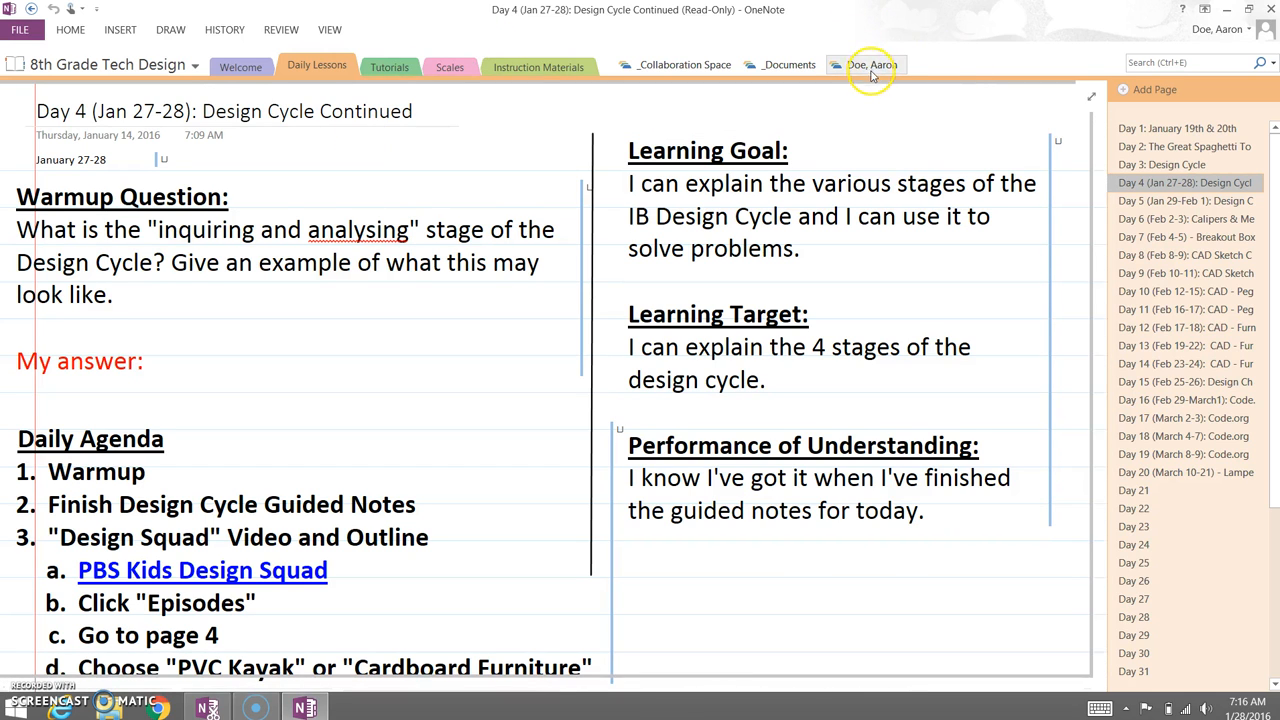
pyautogui.click(868, 64)
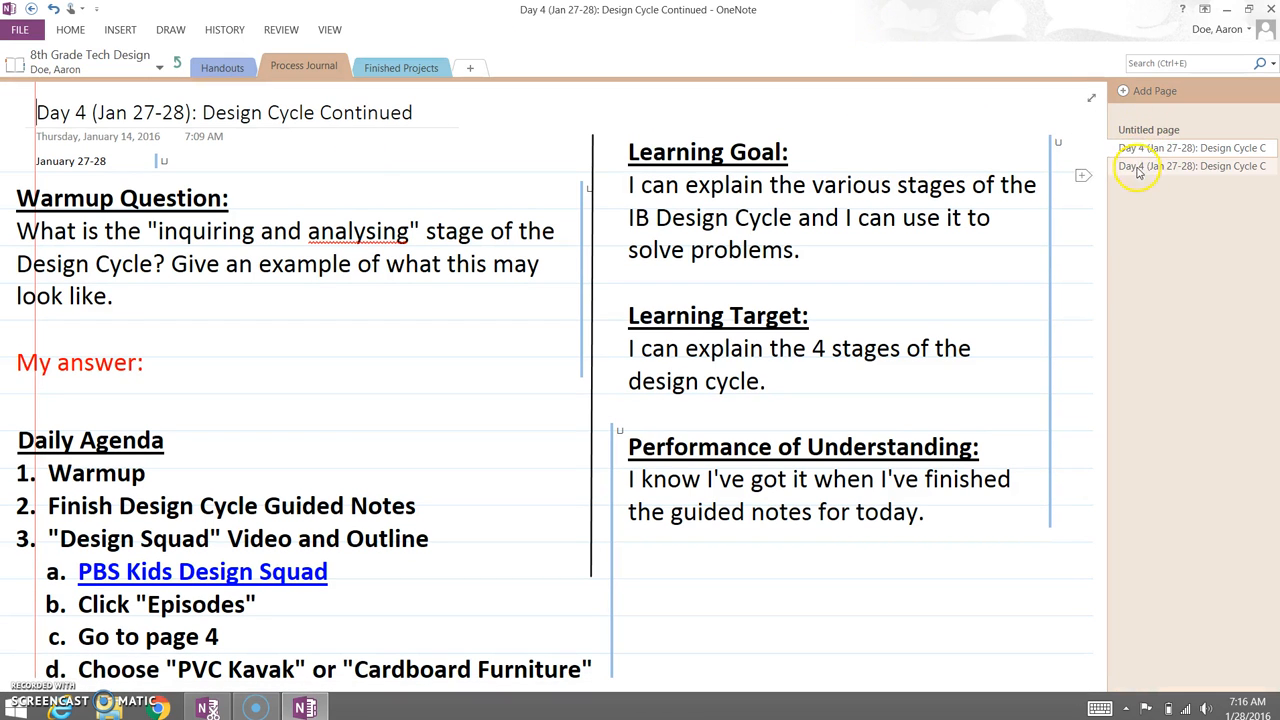
pyautogui.moveTo(1140, 165)
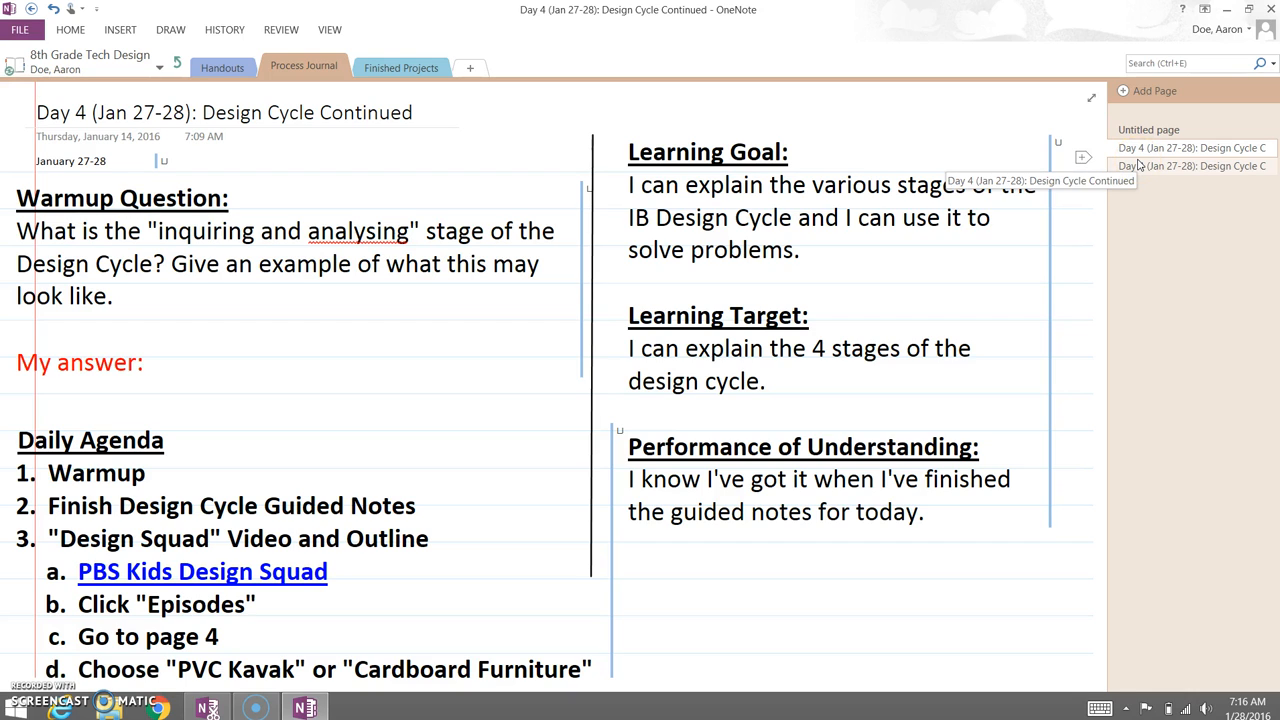